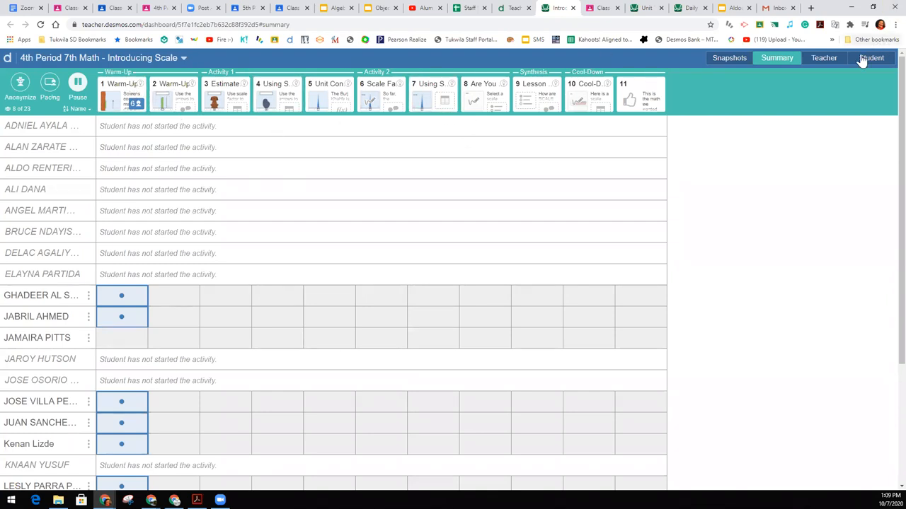
Switch the Introducing Scale dashboard from the class summary to the student view
click(871, 56)
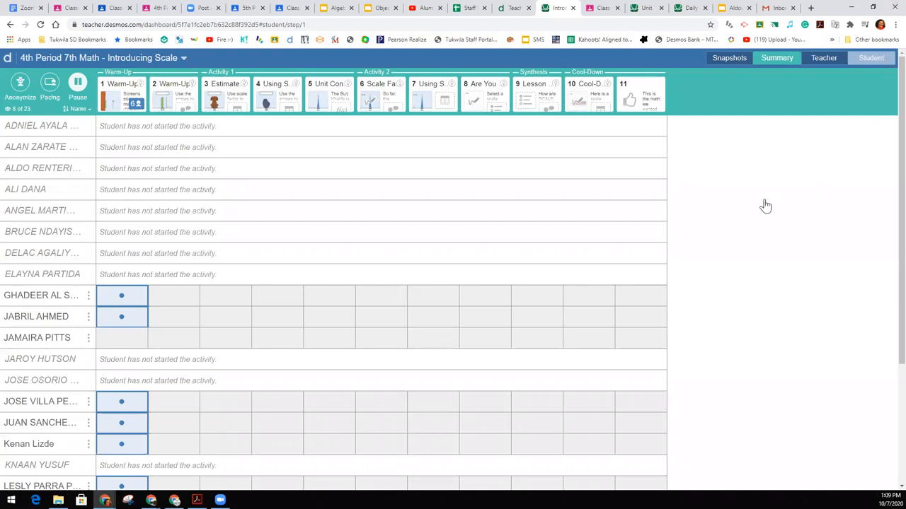
Stretch the Warm-Up caterpillar to about 4 cm and calibrate the screen to that length
click(872, 57)
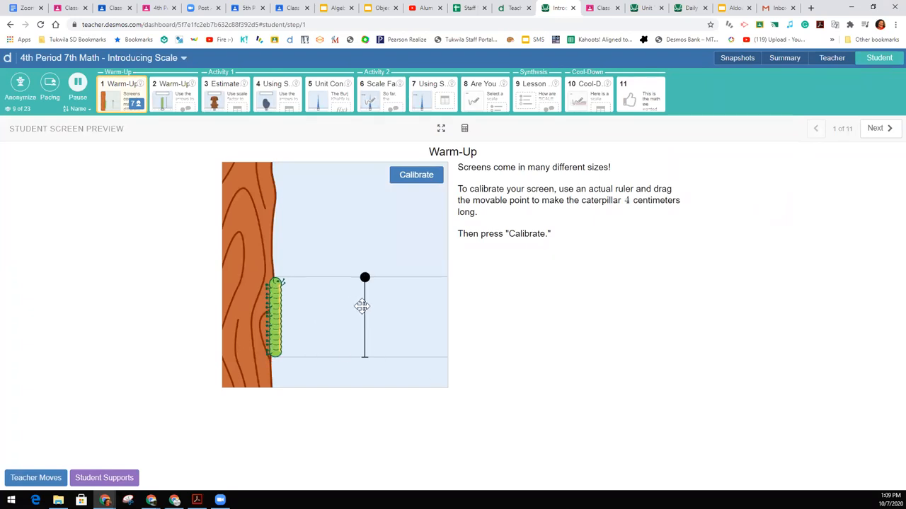
drag(365, 277, 365, 320)
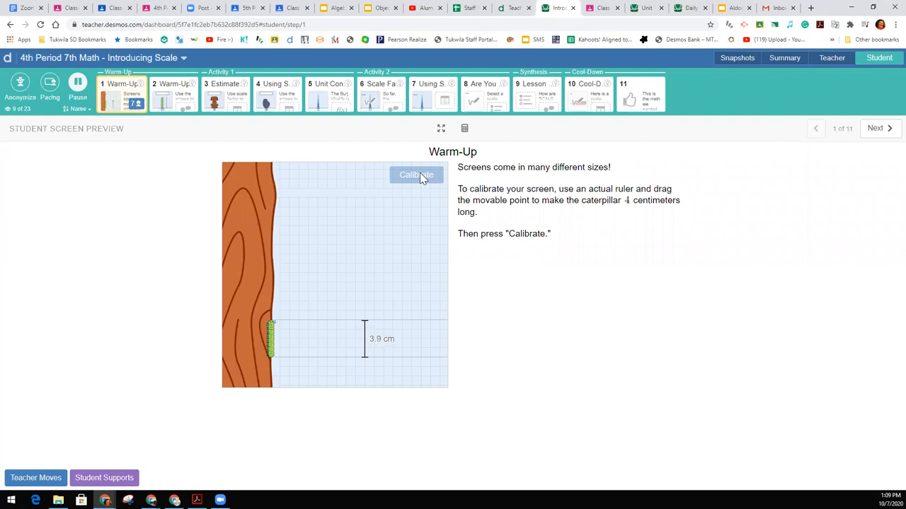
click(416, 176)
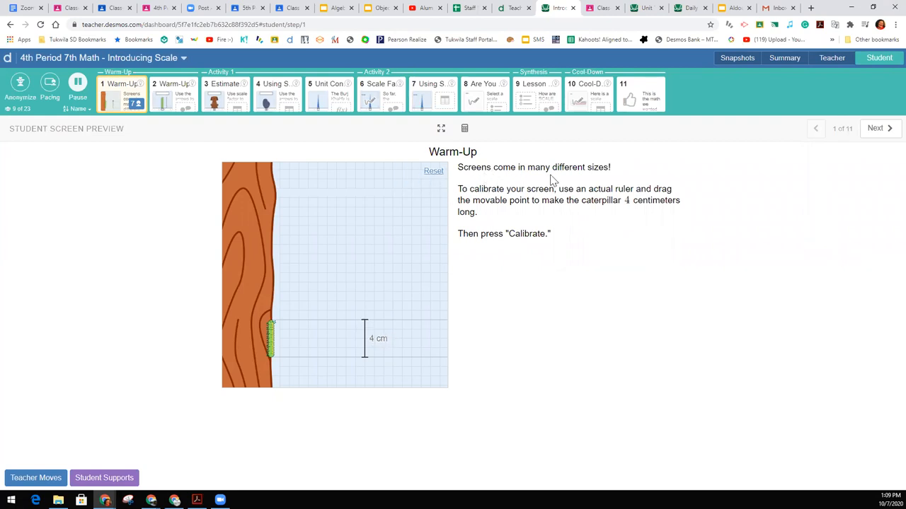
mouse_move(310, 210)
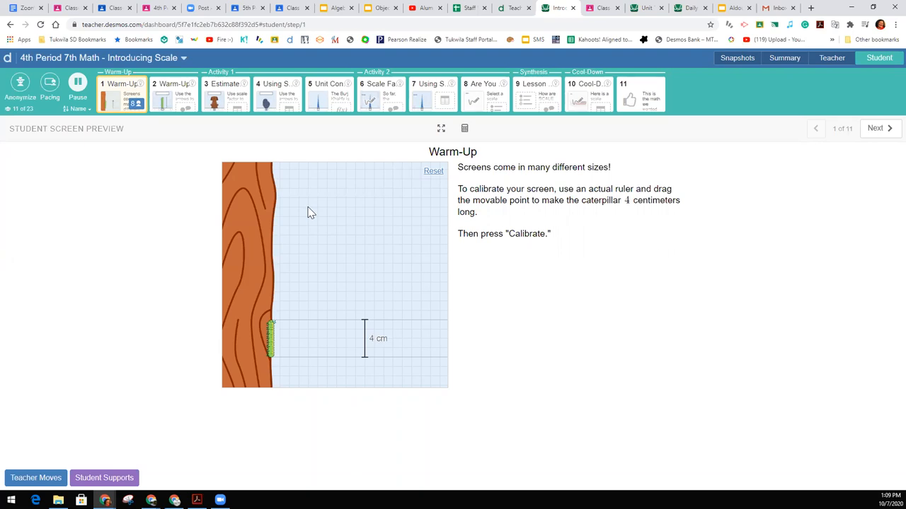
mouse_move(410, 239)
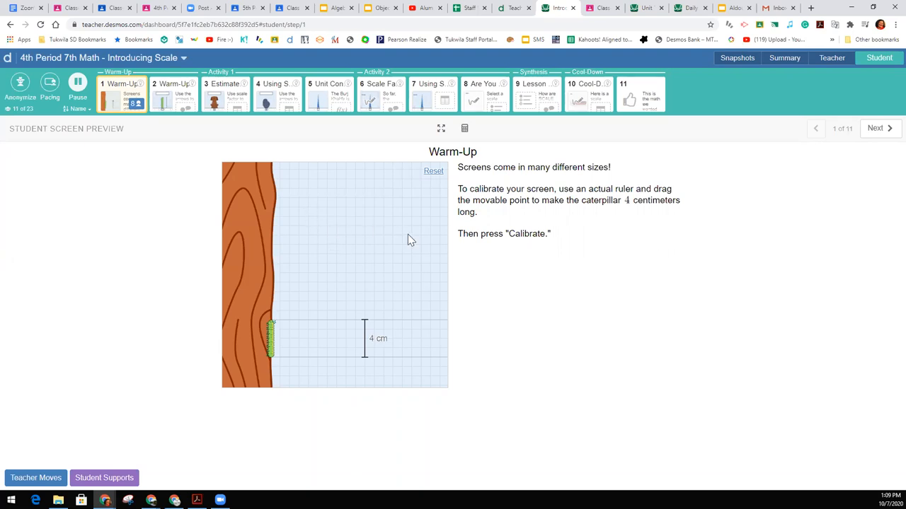
mouse_move(375, 253)
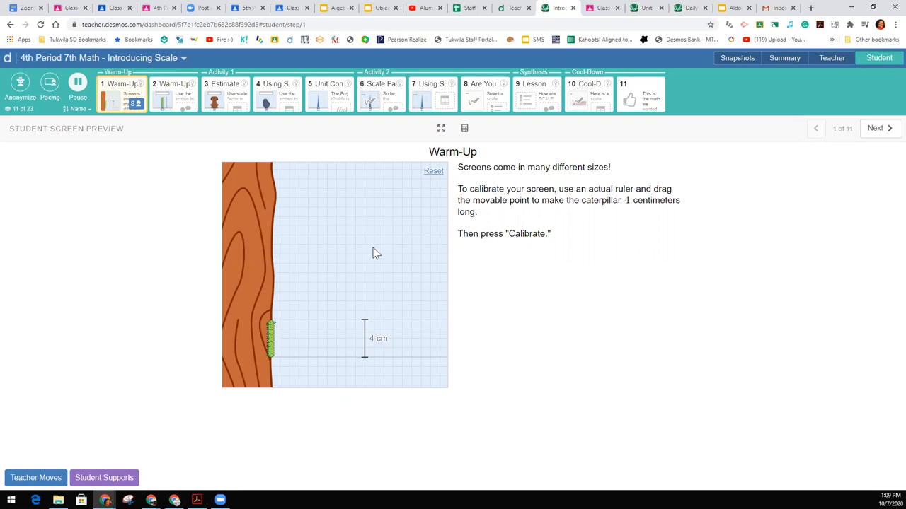
mouse_move(360, 252)
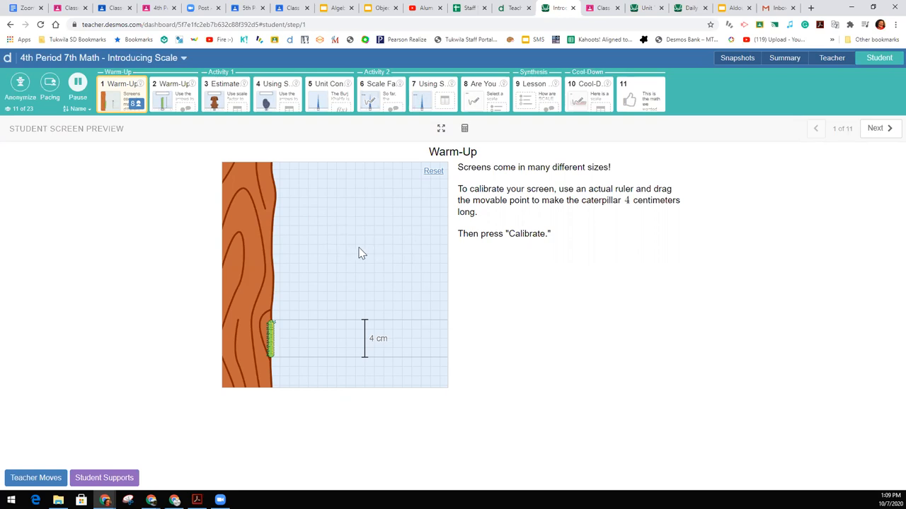
mouse_move(464, 247)
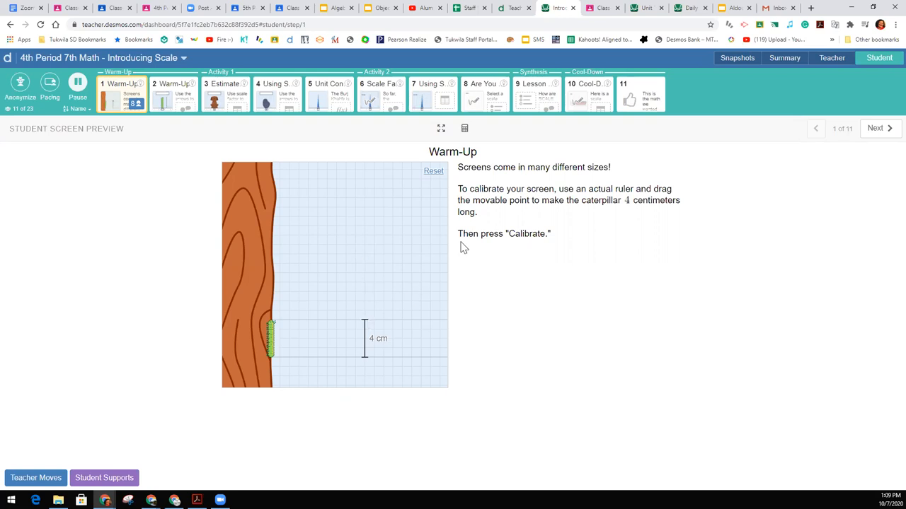
mouse_move(368, 323)
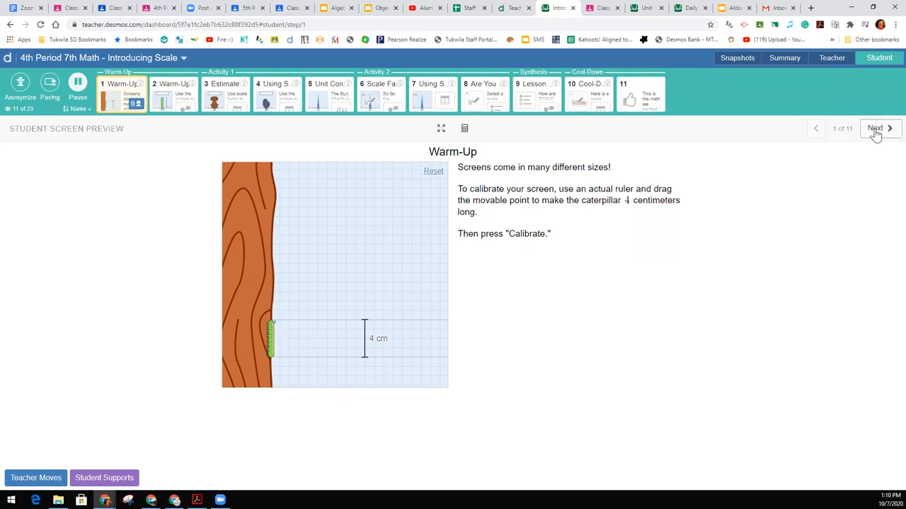
Advance to the object-comparison screen, step through three objects, and return to the actual-size caterpillar
click(876, 127)
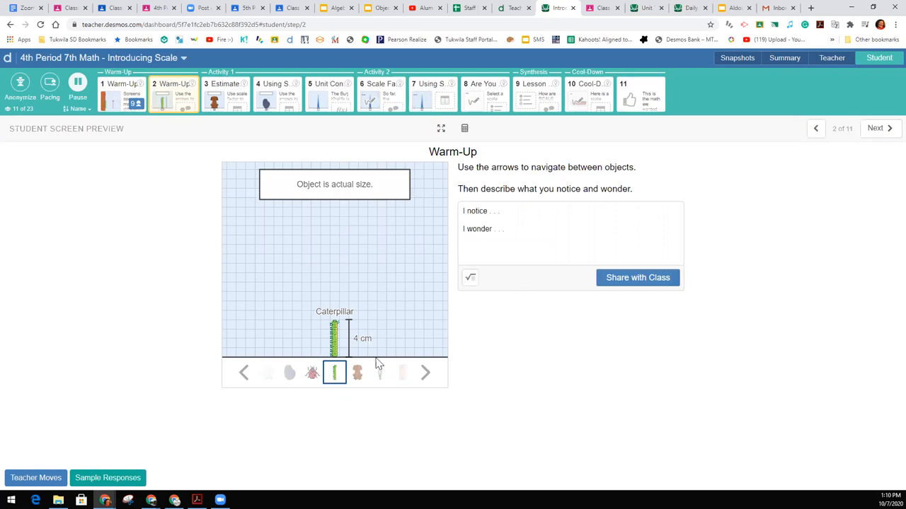
click(425, 373)
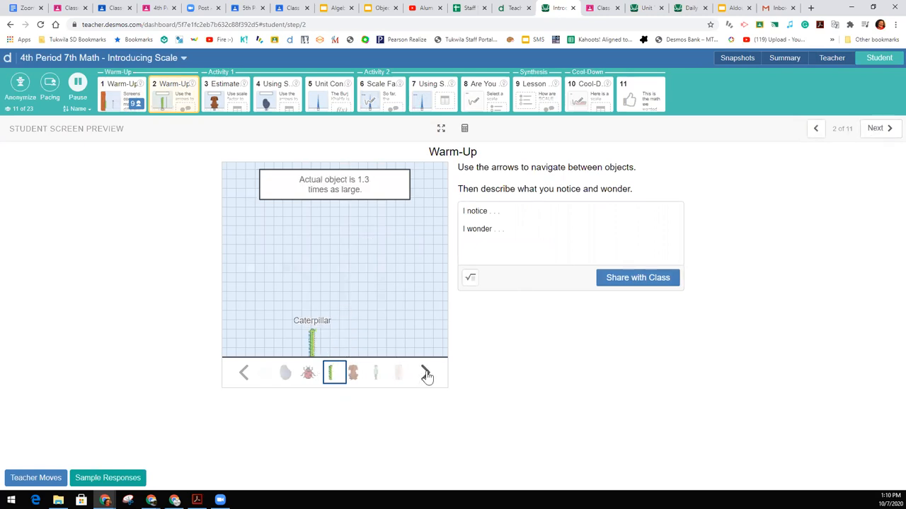
click(425, 373)
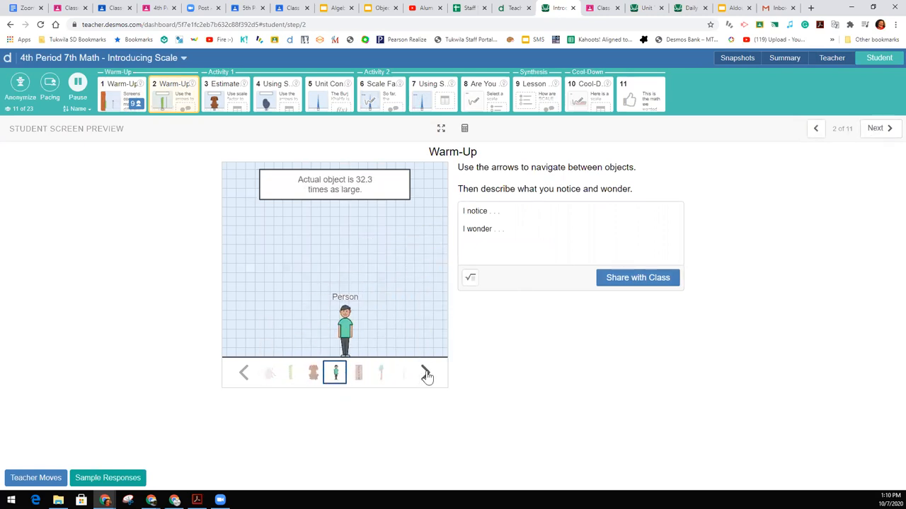
click(424, 373)
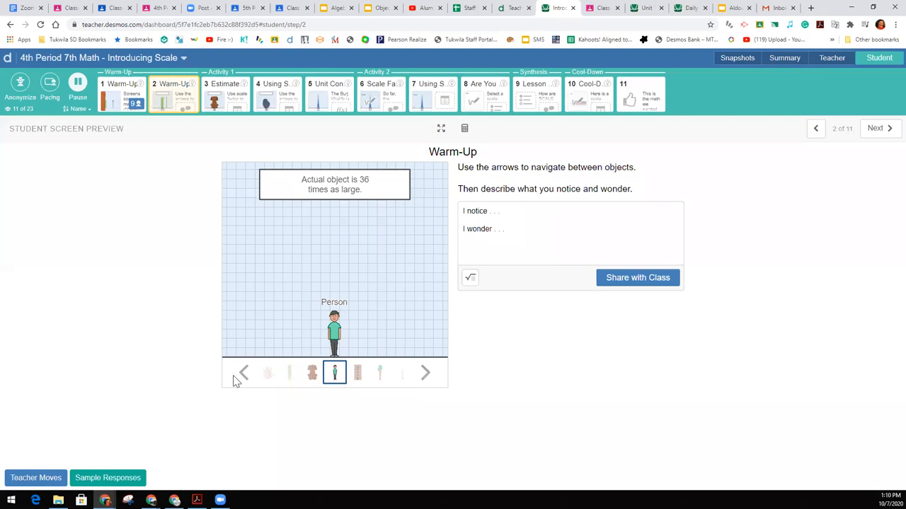
click(243, 373)
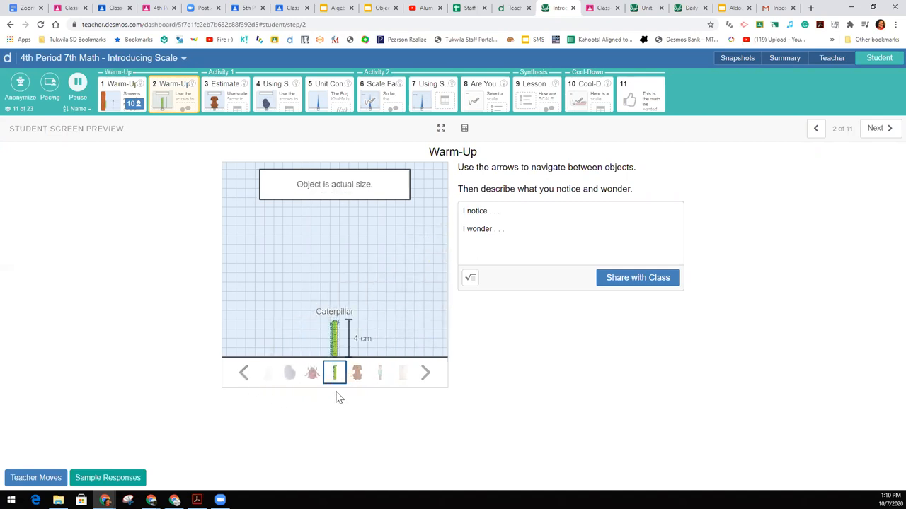
mouse_move(360, 353)
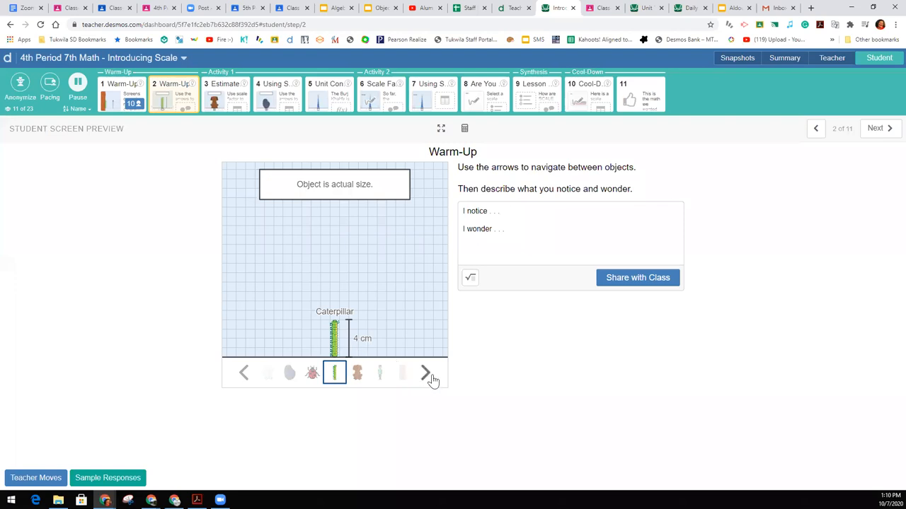
Cycle the Warm-Up comparison objects up toward the 5-Story Building
click(425, 373)
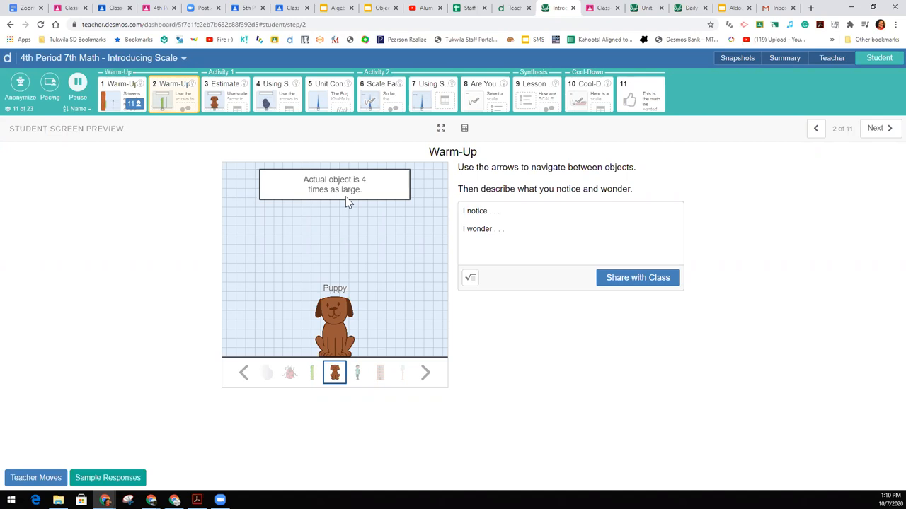
mouse_move(387, 188)
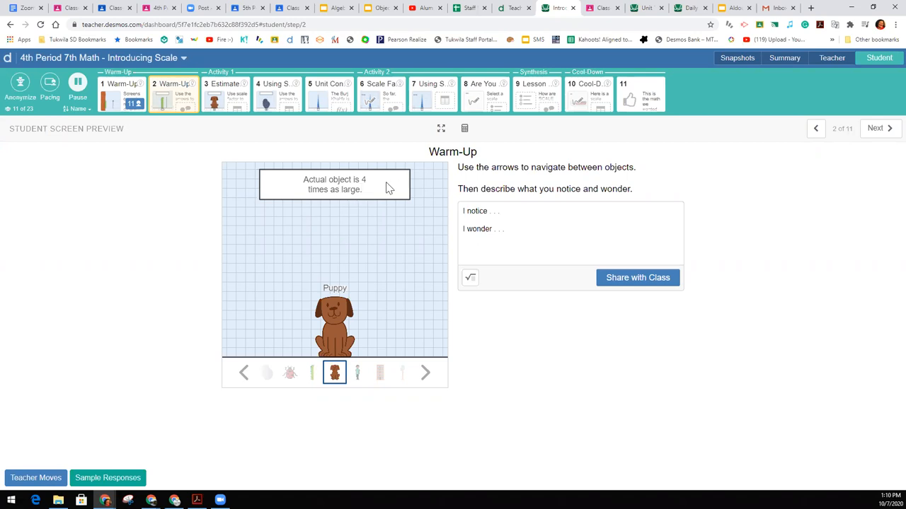
mouse_move(319, 190)
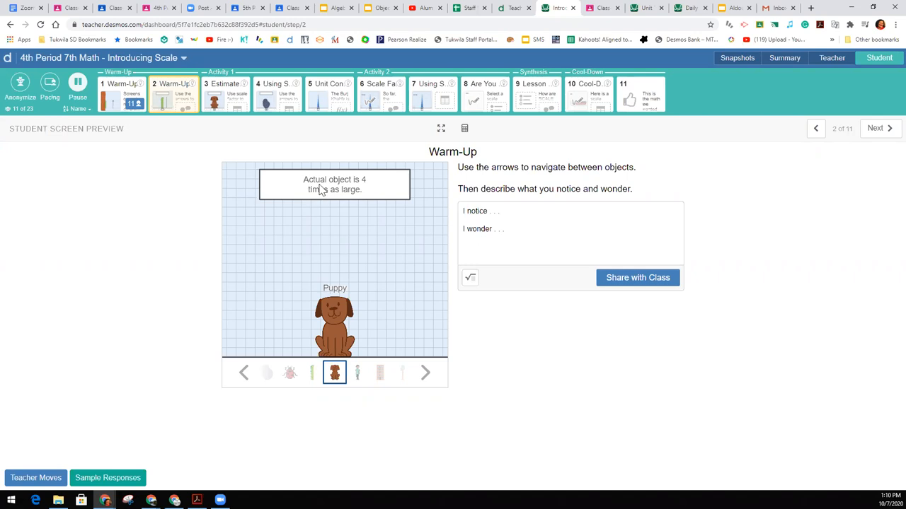
mouse_move(335, 190)
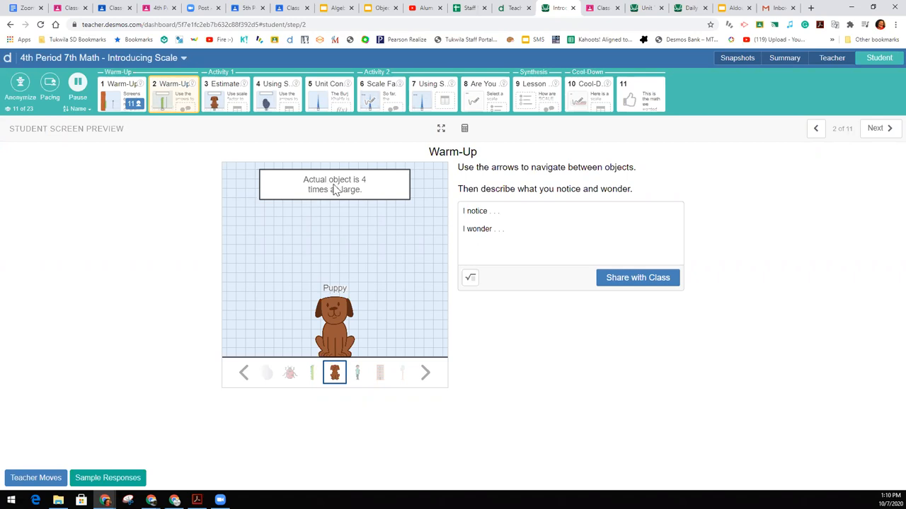
mouse_move(323, 290)
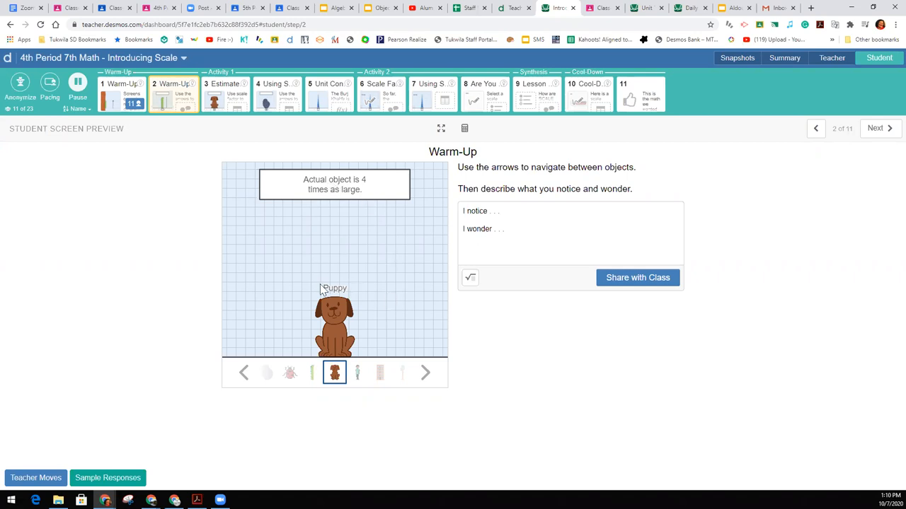
mouse_move(343, 271)
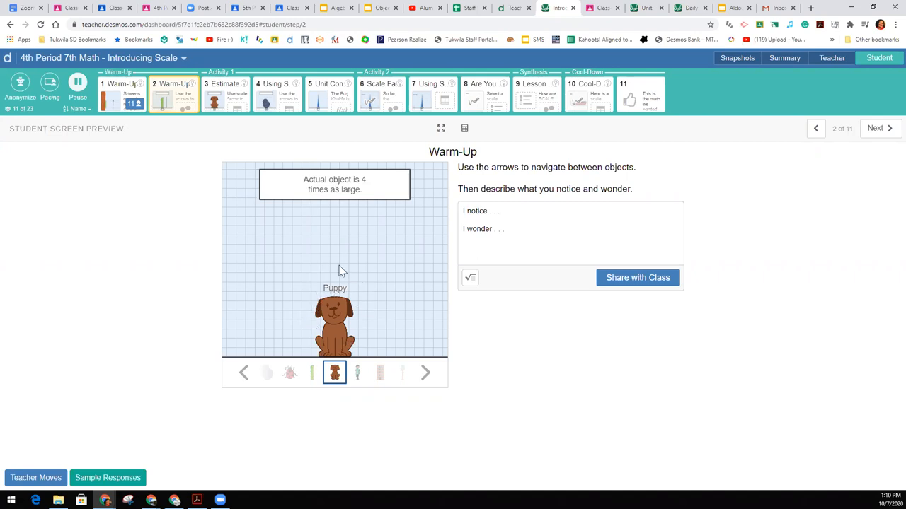
mouse_move(445, 213)
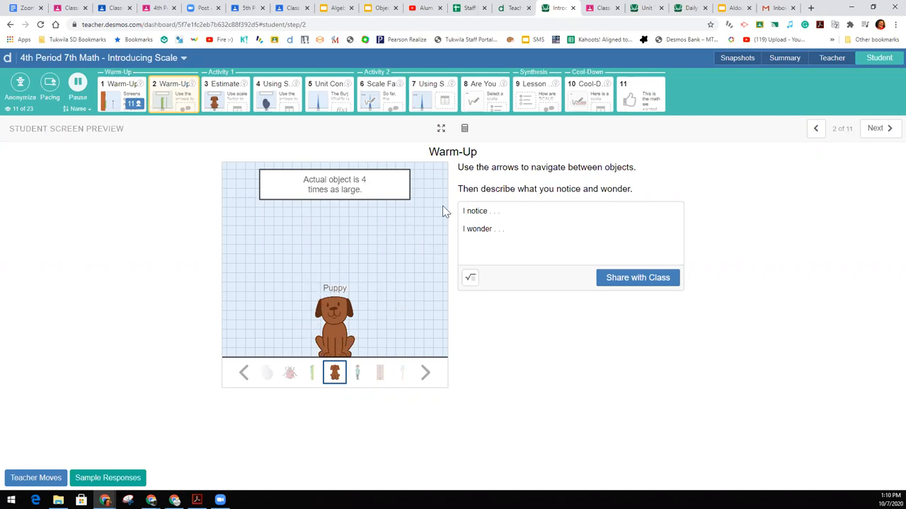
mouse_move(425, 374)
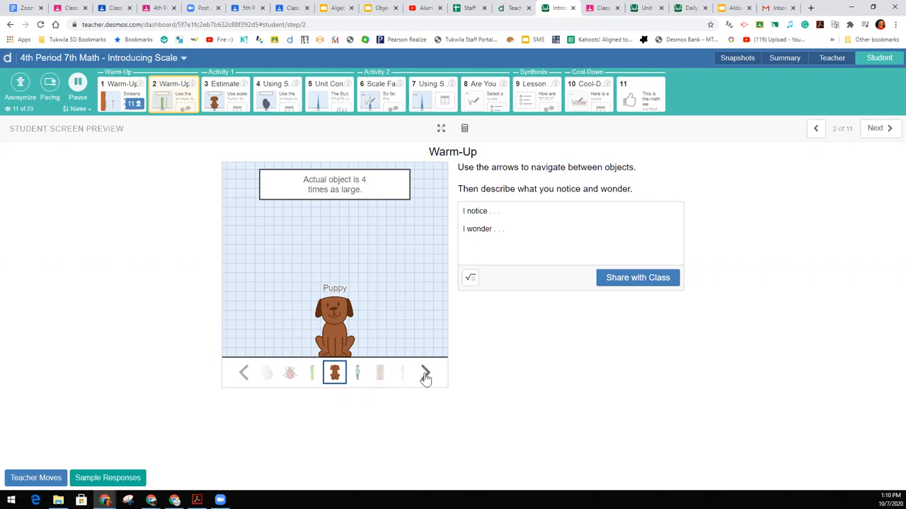
click(424, 374)
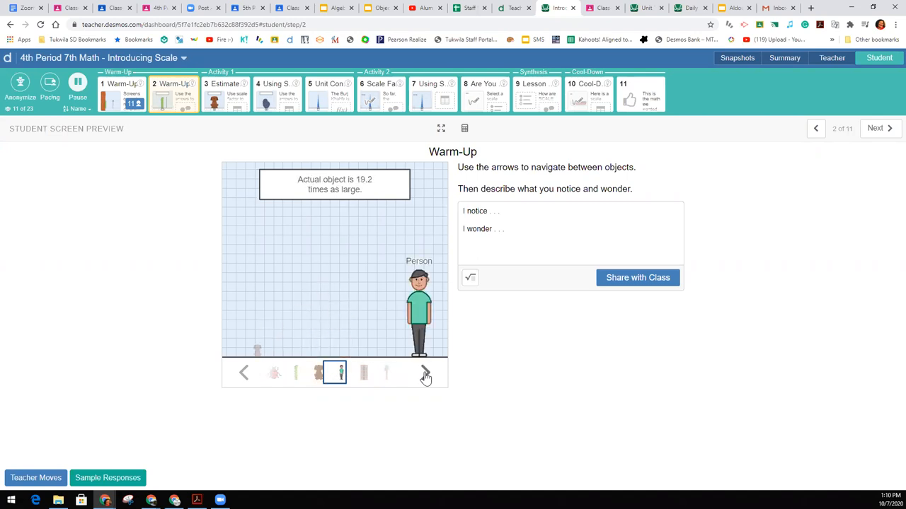
click(424, 374)
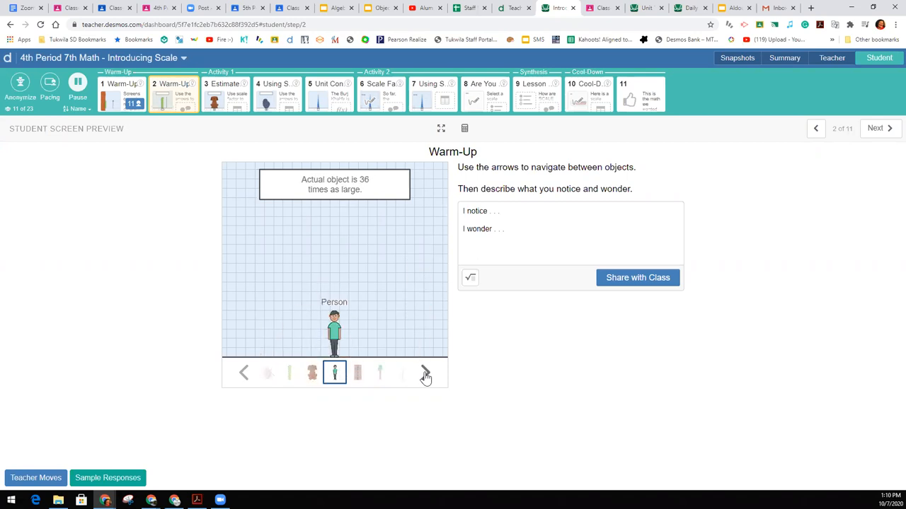
click(244, 374)
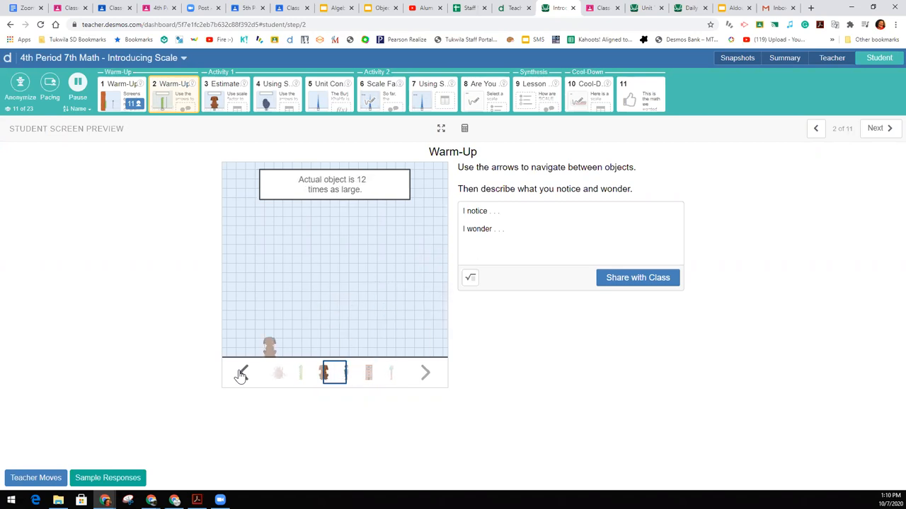
click(425, 373)
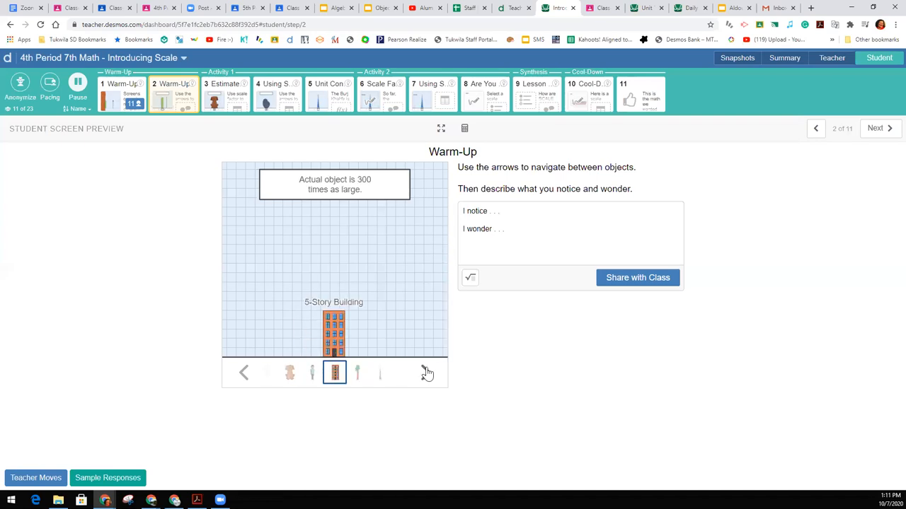
Continue to the World's Tallest Tree and The Burj Khalifa, then advance to Estimate the Height
click(427, 372)
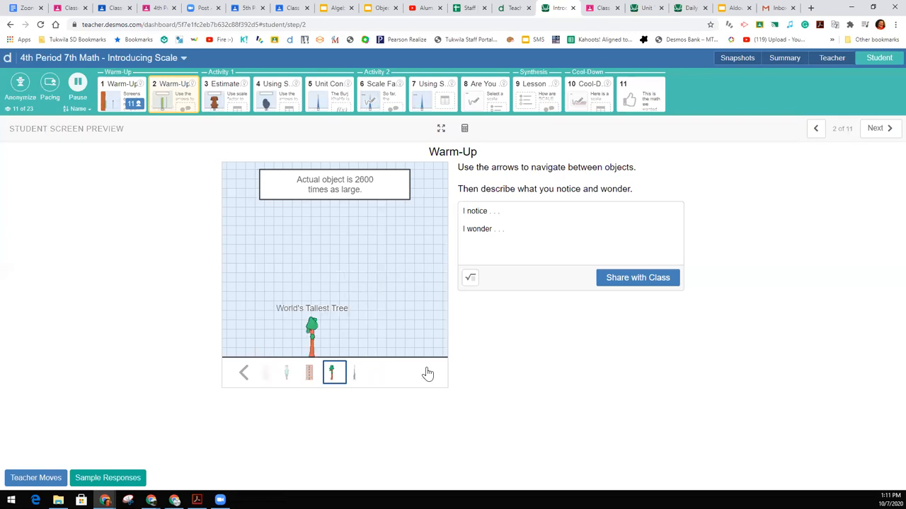
click(334, 372)
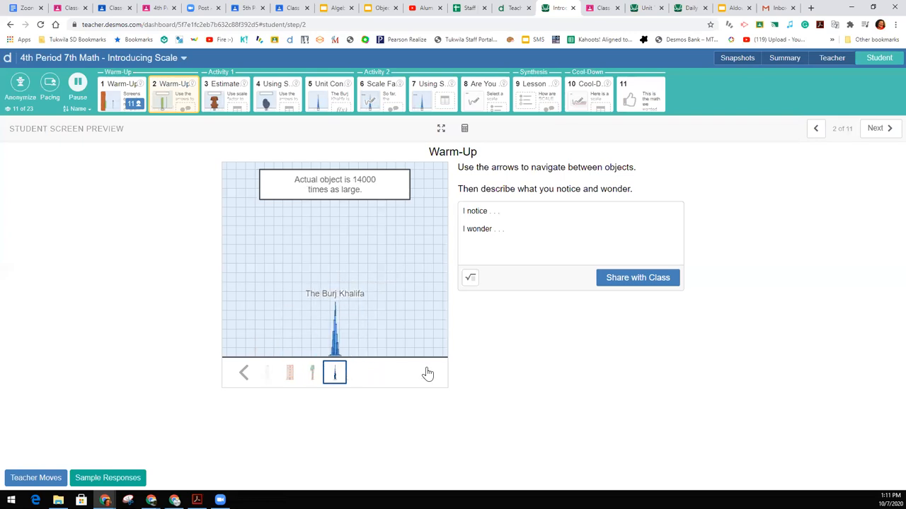
mouse_move(339, 344)
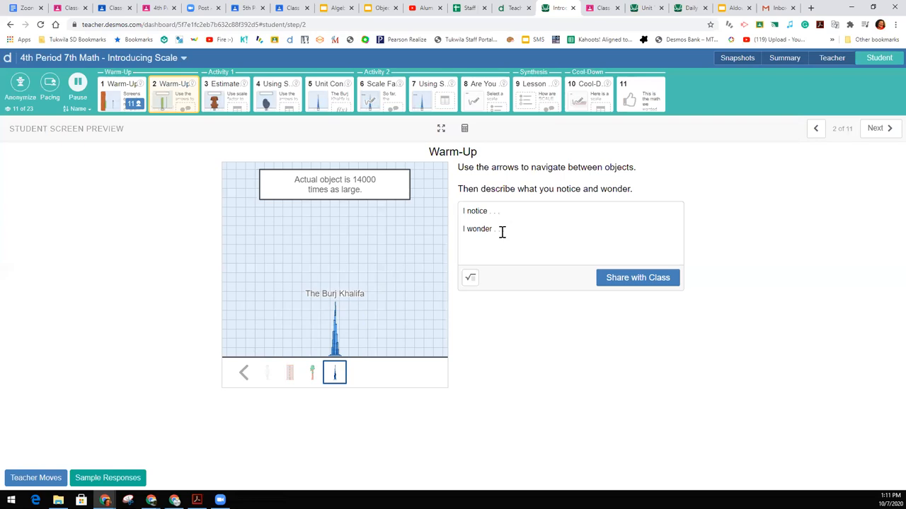
mouse_move(502, 229)
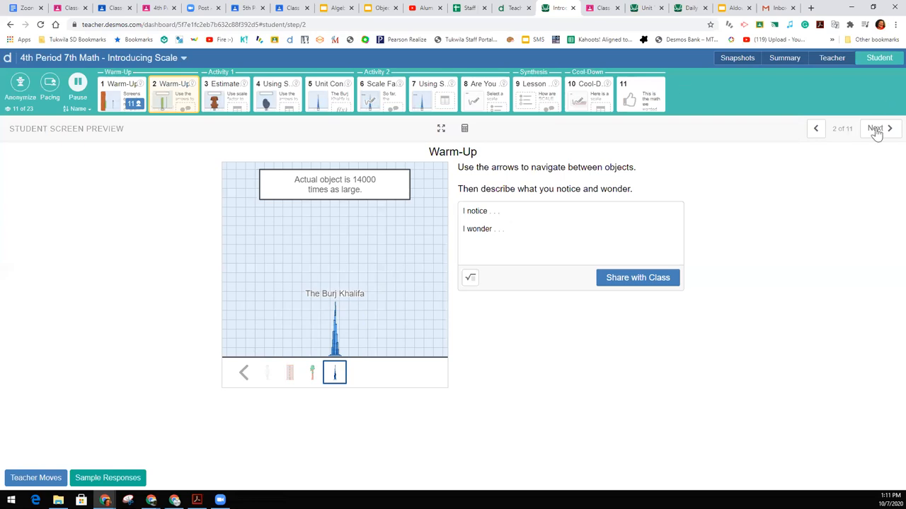
click(889, 128)
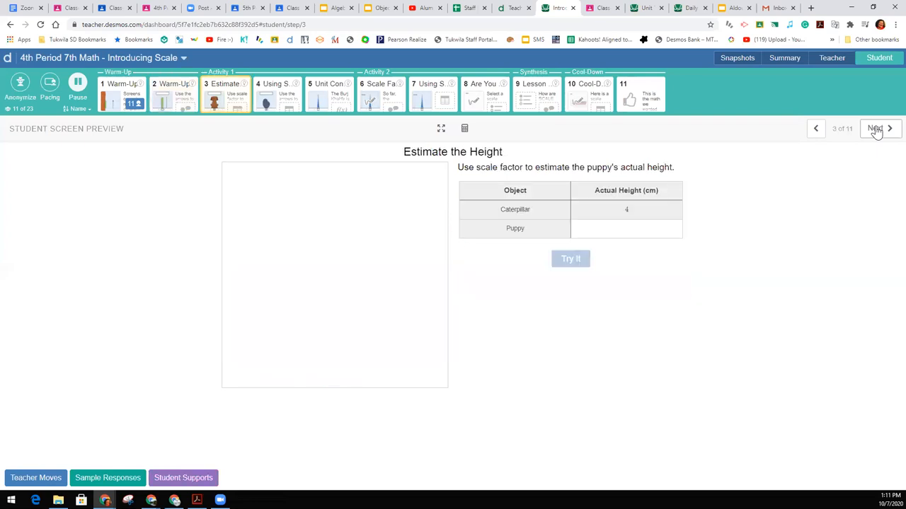
Enter a first guess of 16 cm for the puppy's actual height
click(876, 127)
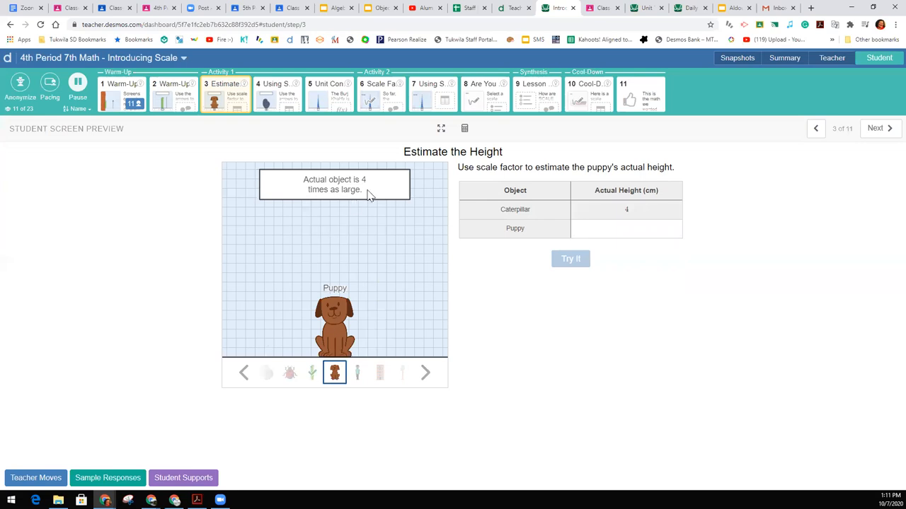
mouse_move(742, 203)
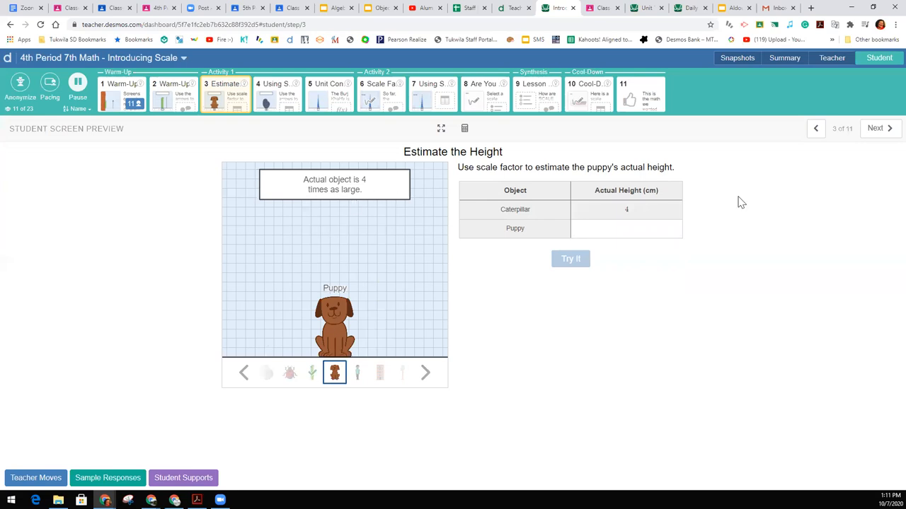
click(625, 227)
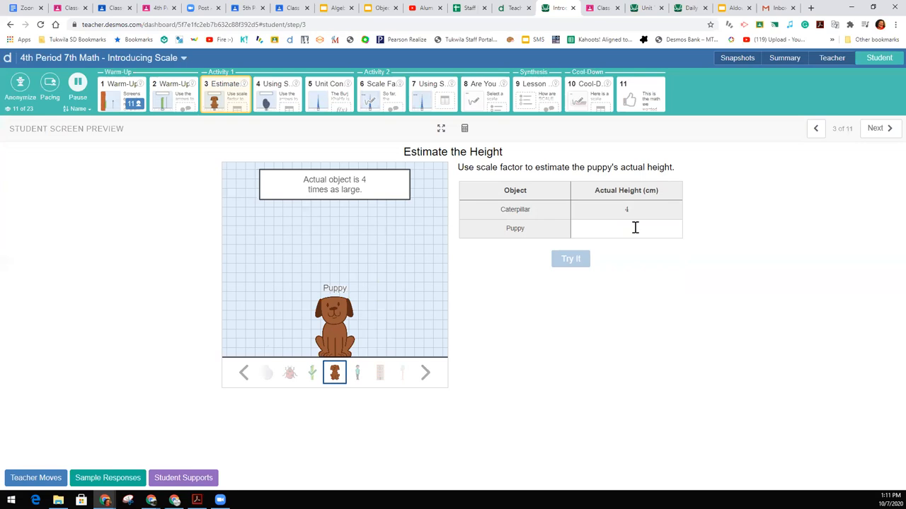
text(16)
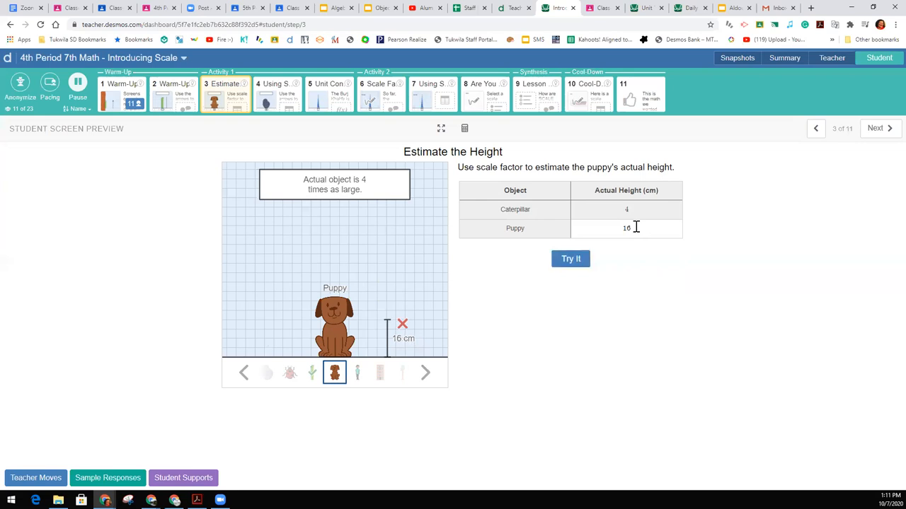
mouse_move(658, 252)
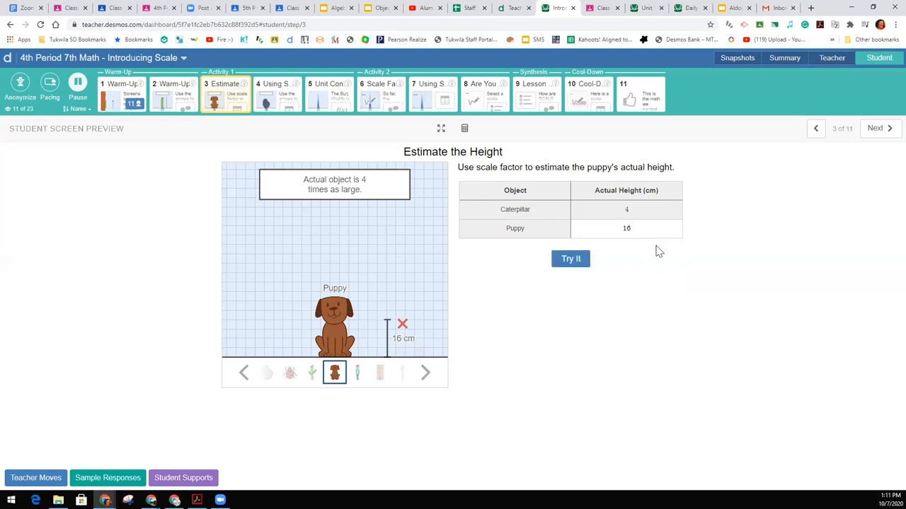
mouse_move(394, 356)
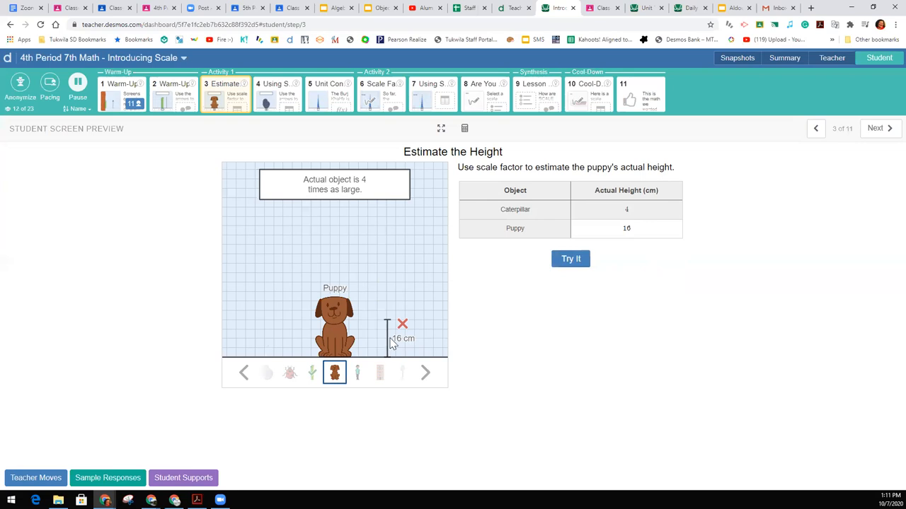
mouse_move(408, 324)
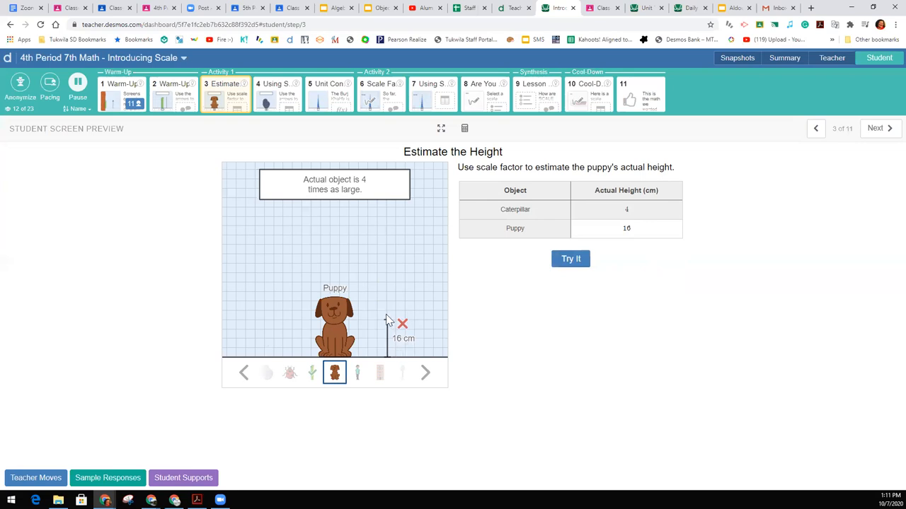
mouse_move(390, 306)
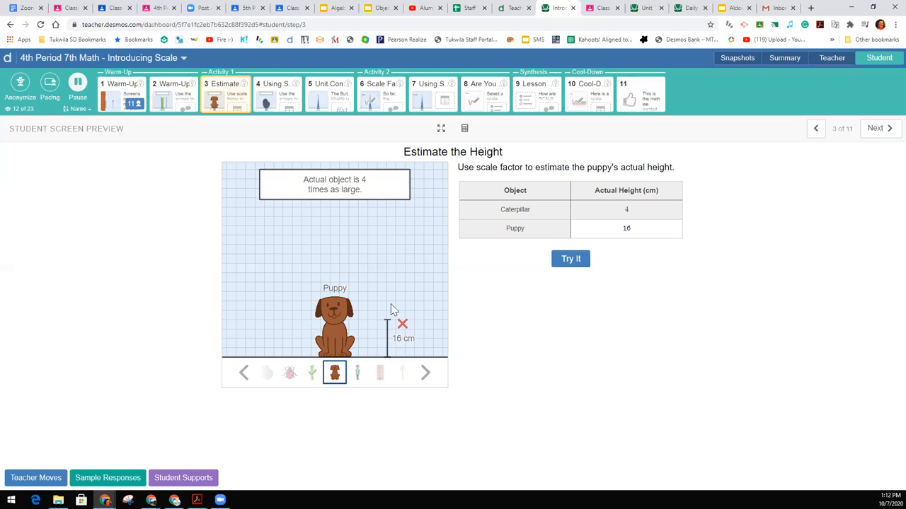
Revise the puppy's height to 26 cm and check that it is correct
click(625, 228)
text(24)
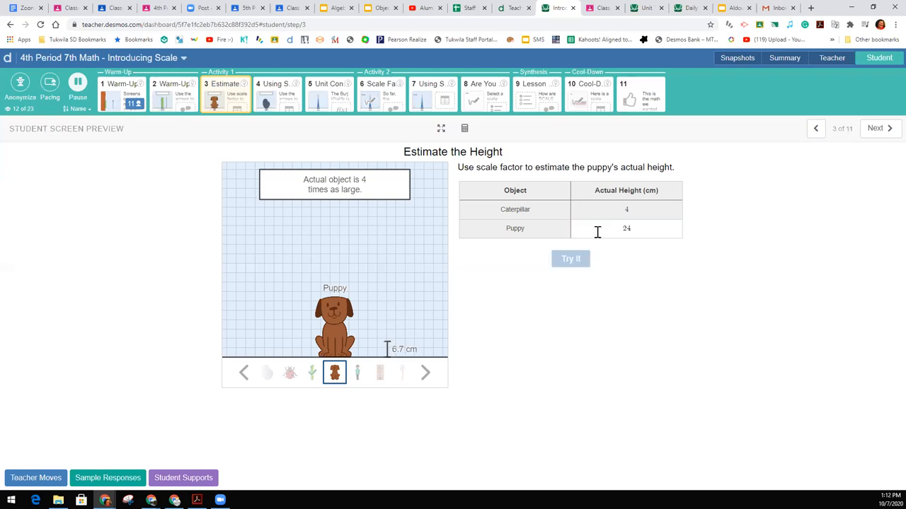
click(570, 257)
text(26)
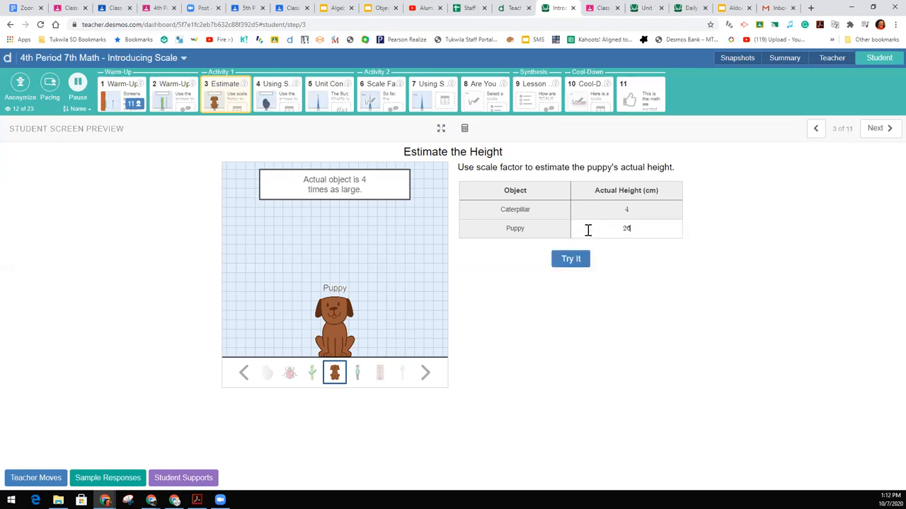
click(570, 258)
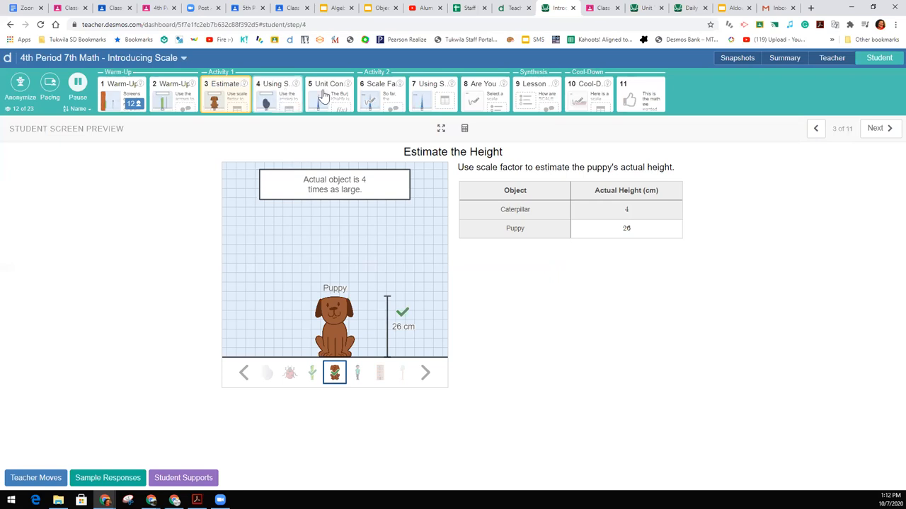
Browse the Using Scale Factor objects from poppy seed through ladybug and caterpillar to the puppy, then move to Scale Factor vs. Scale
click(278, 94)
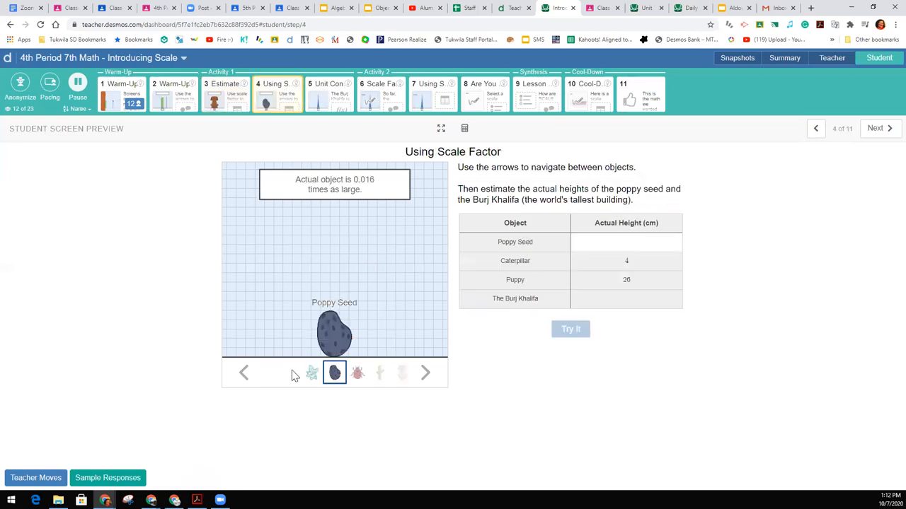
click(424, 373)
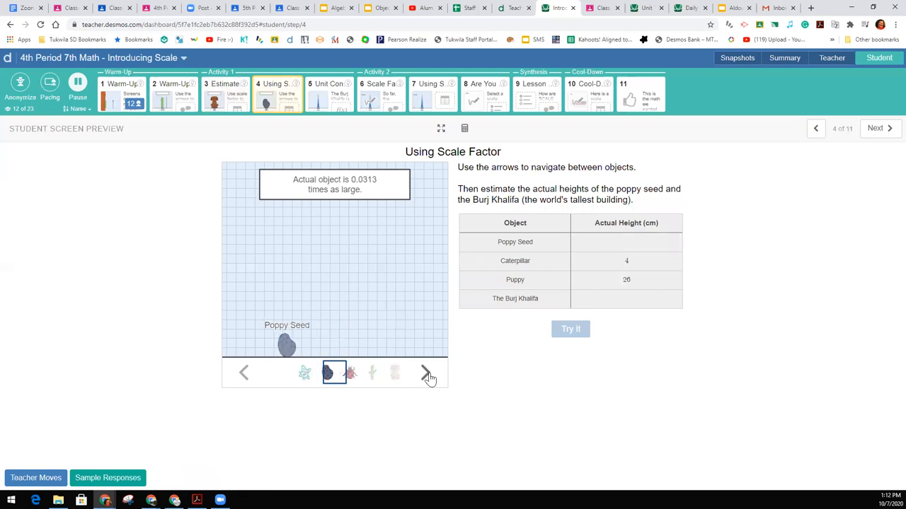
click(424, 373)
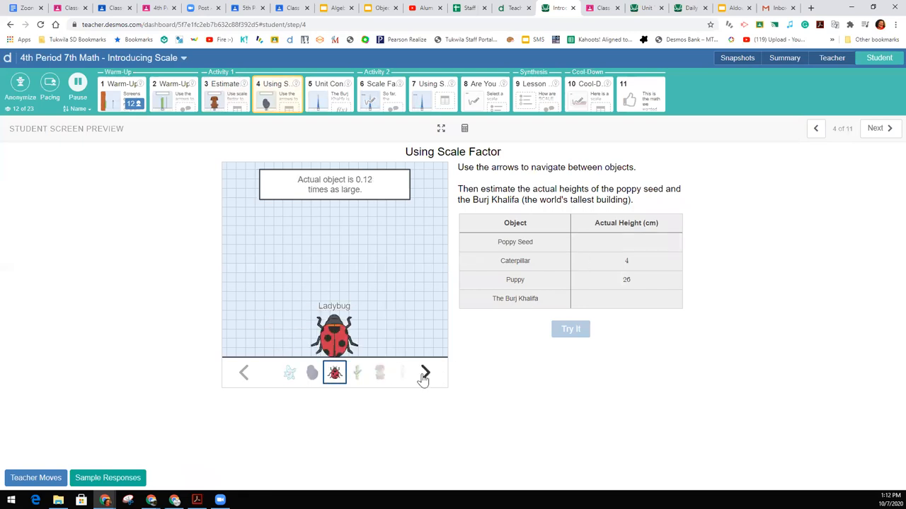
click(424, 374)
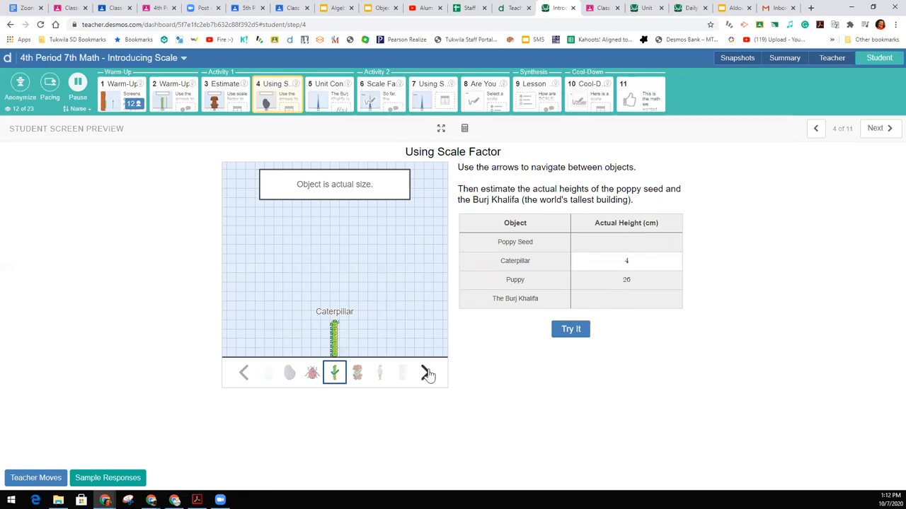
click(427, 373)
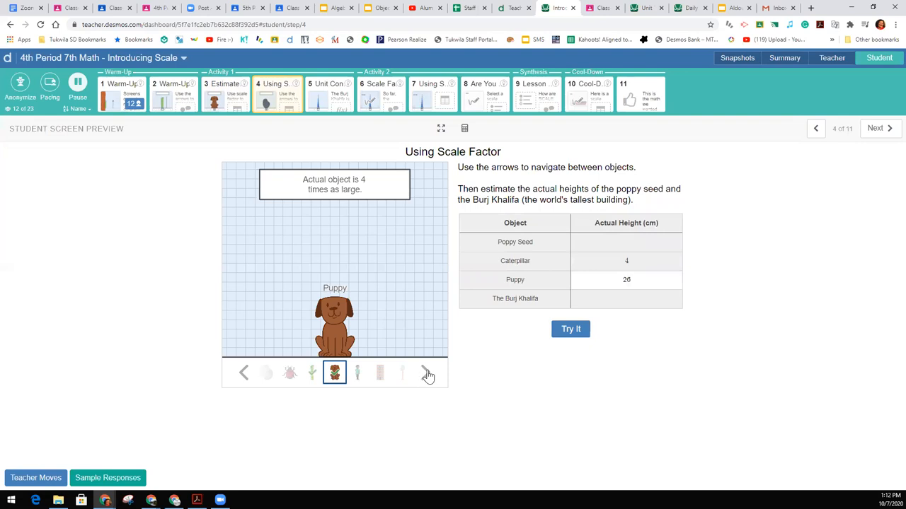
click(427, 374)
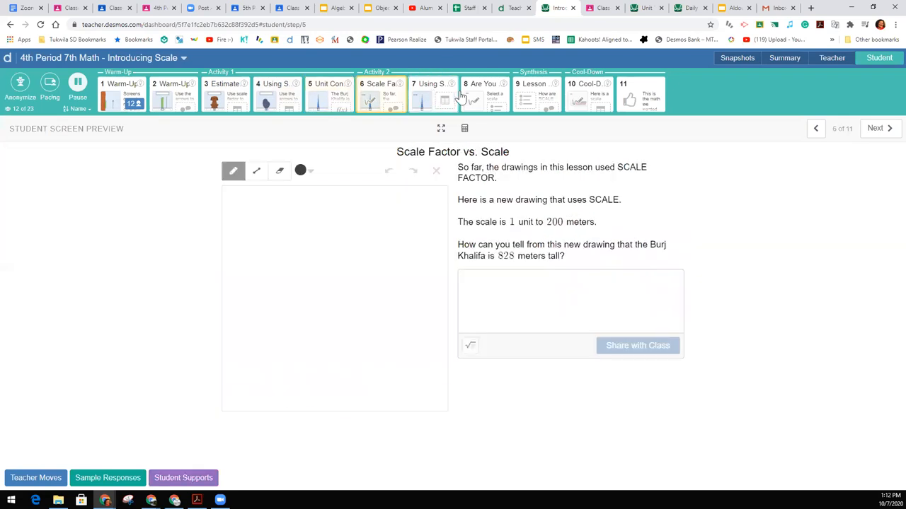
Skim the Using Scale screen and move on to the 'Are you ready for more?' screen
click(433, 96)
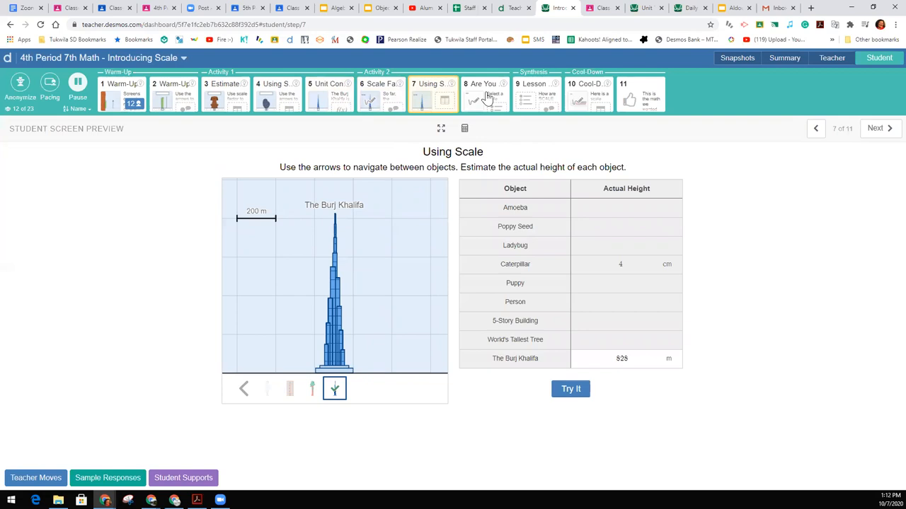
mouse_move(484, 96)
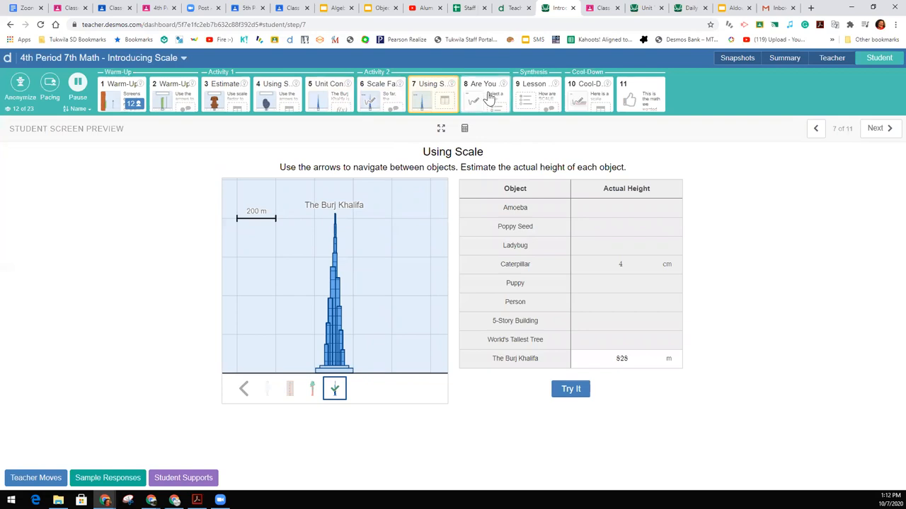
click(484, 96)
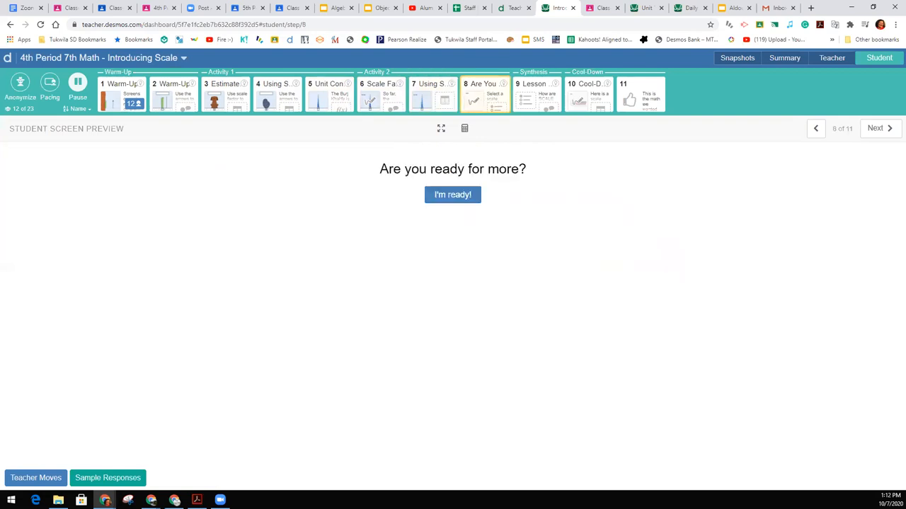